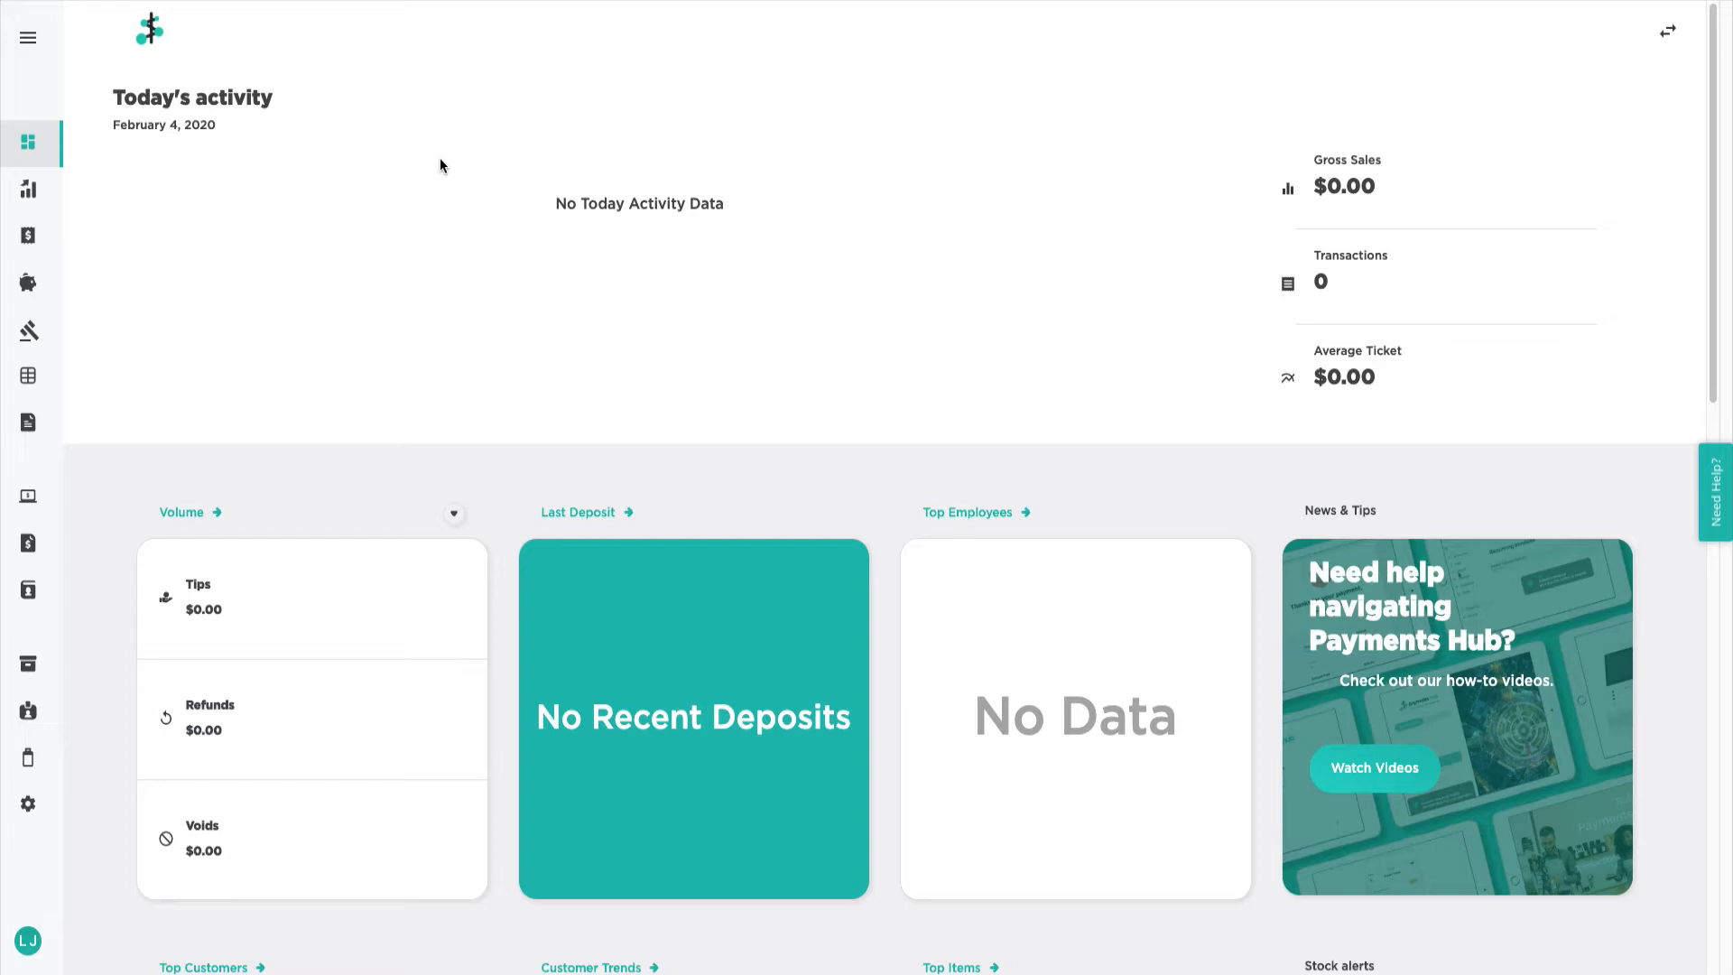
mouse_move(90, 63)
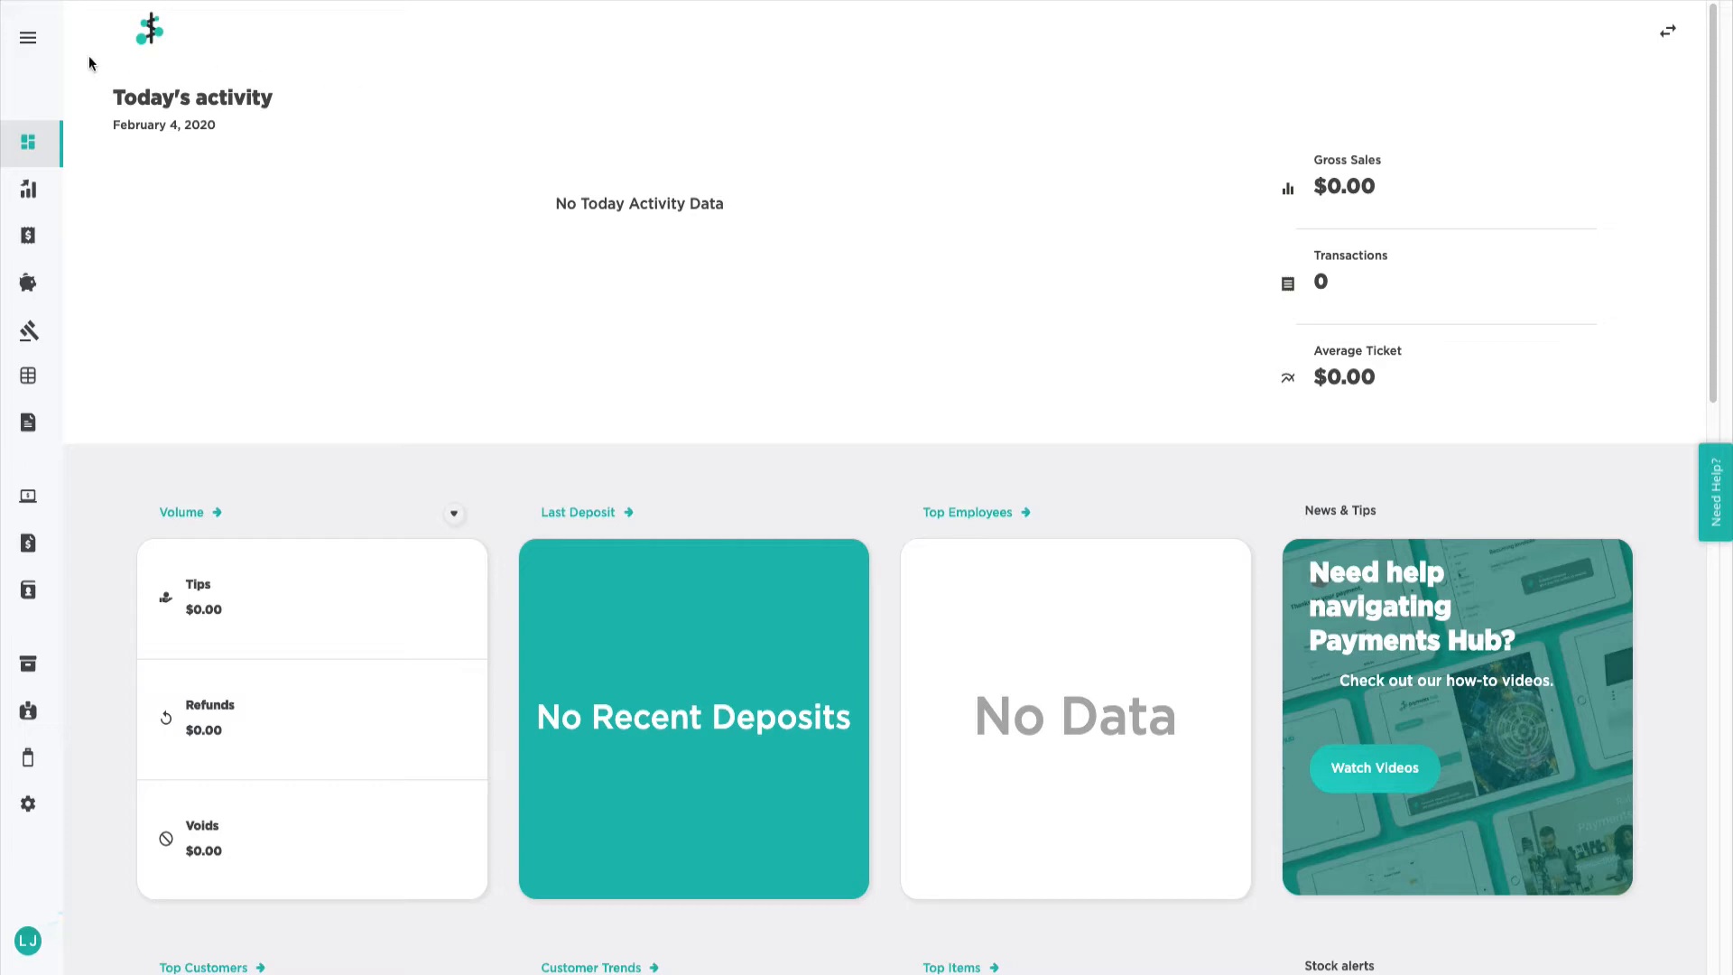
- Start a one-time payment in the Virtual Terminal with a $10.00 sale amount
click(28, 38)
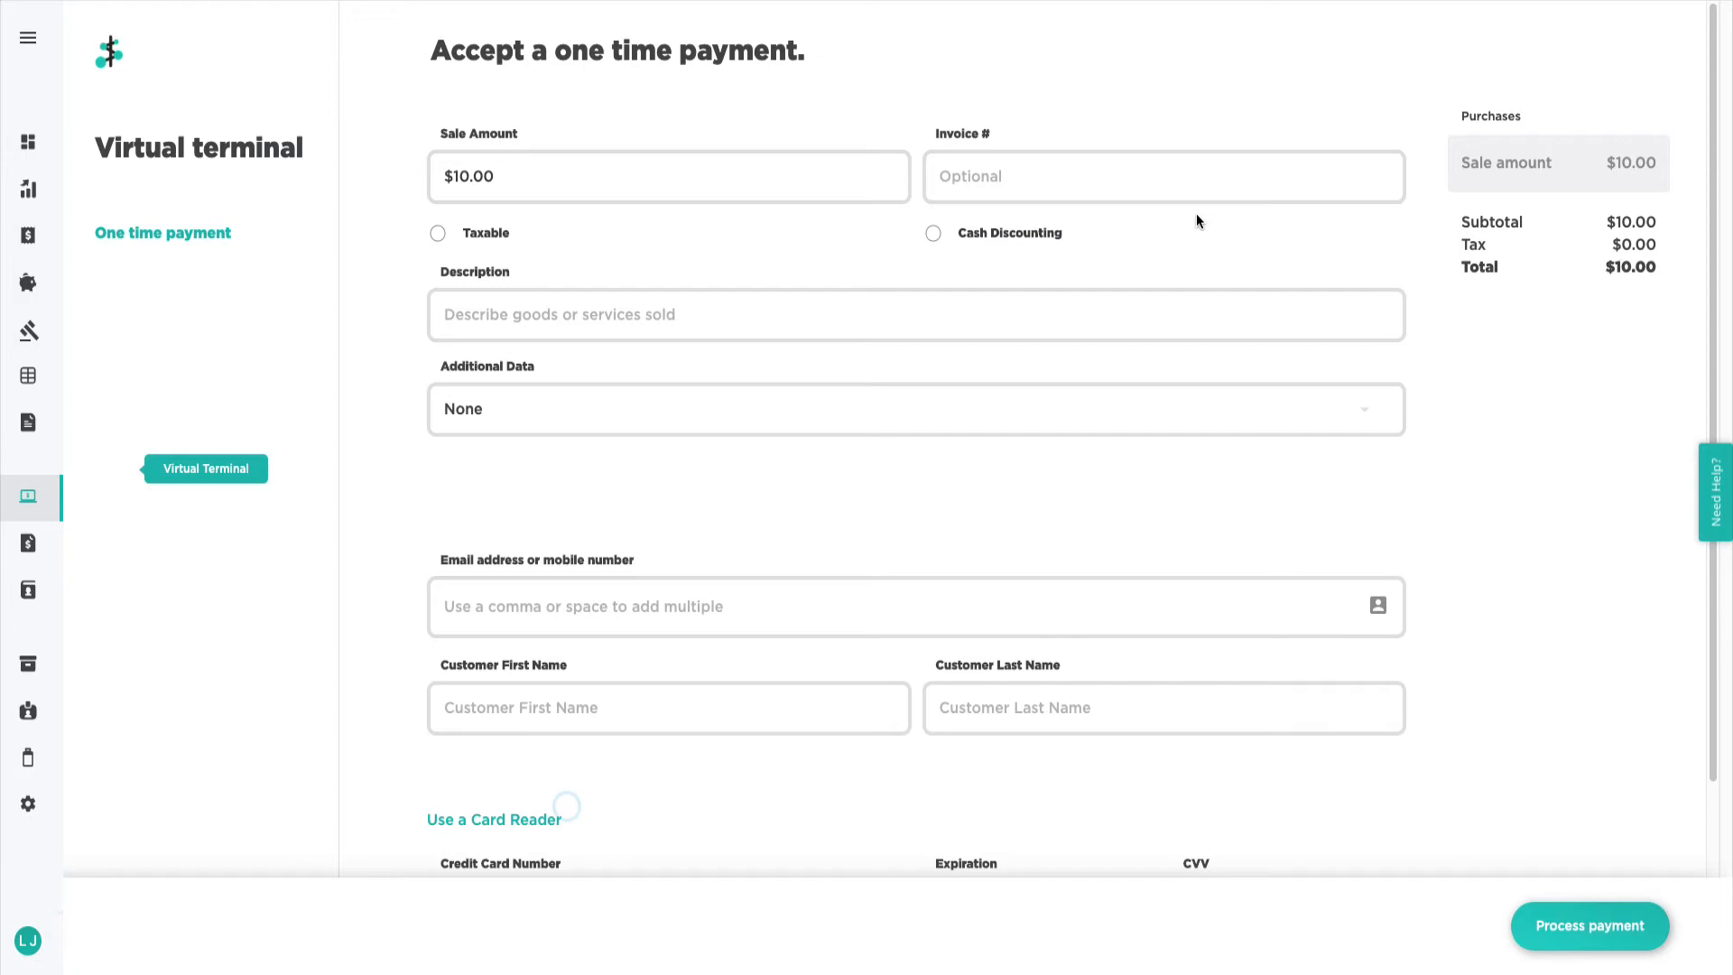
- Enable Cash Discounting on the $10.00 sale, adding $0.40 for a $10.40 total
click(934, 233)
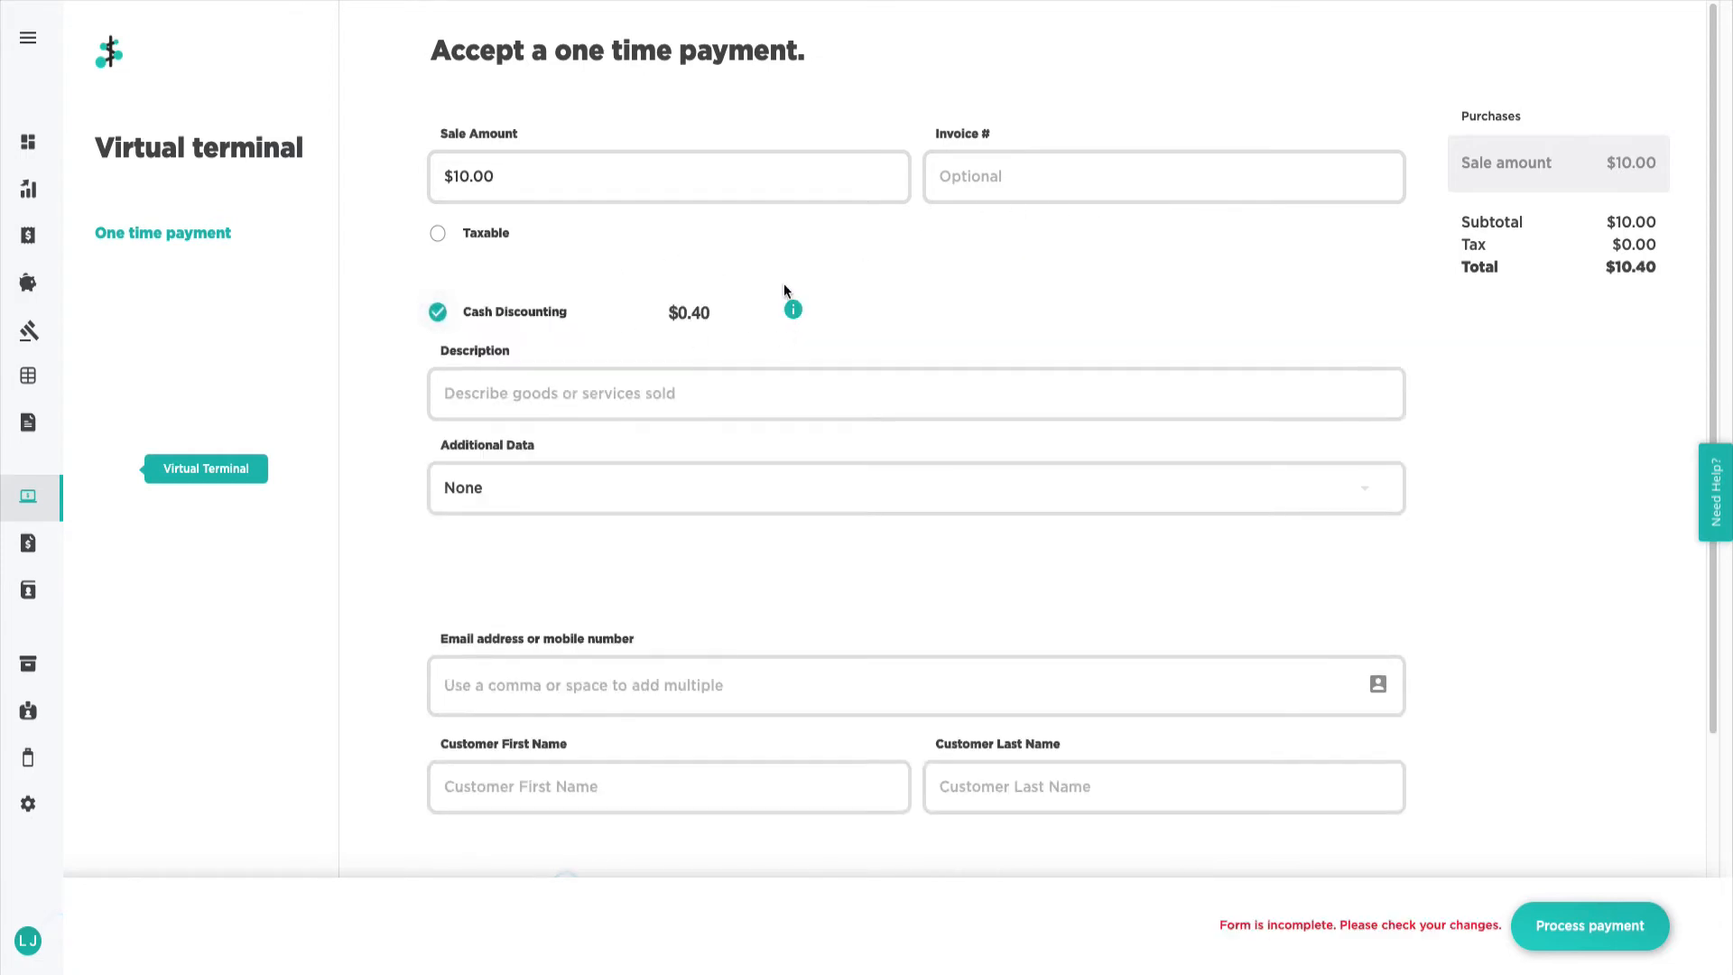
mouse_move(663, 315)
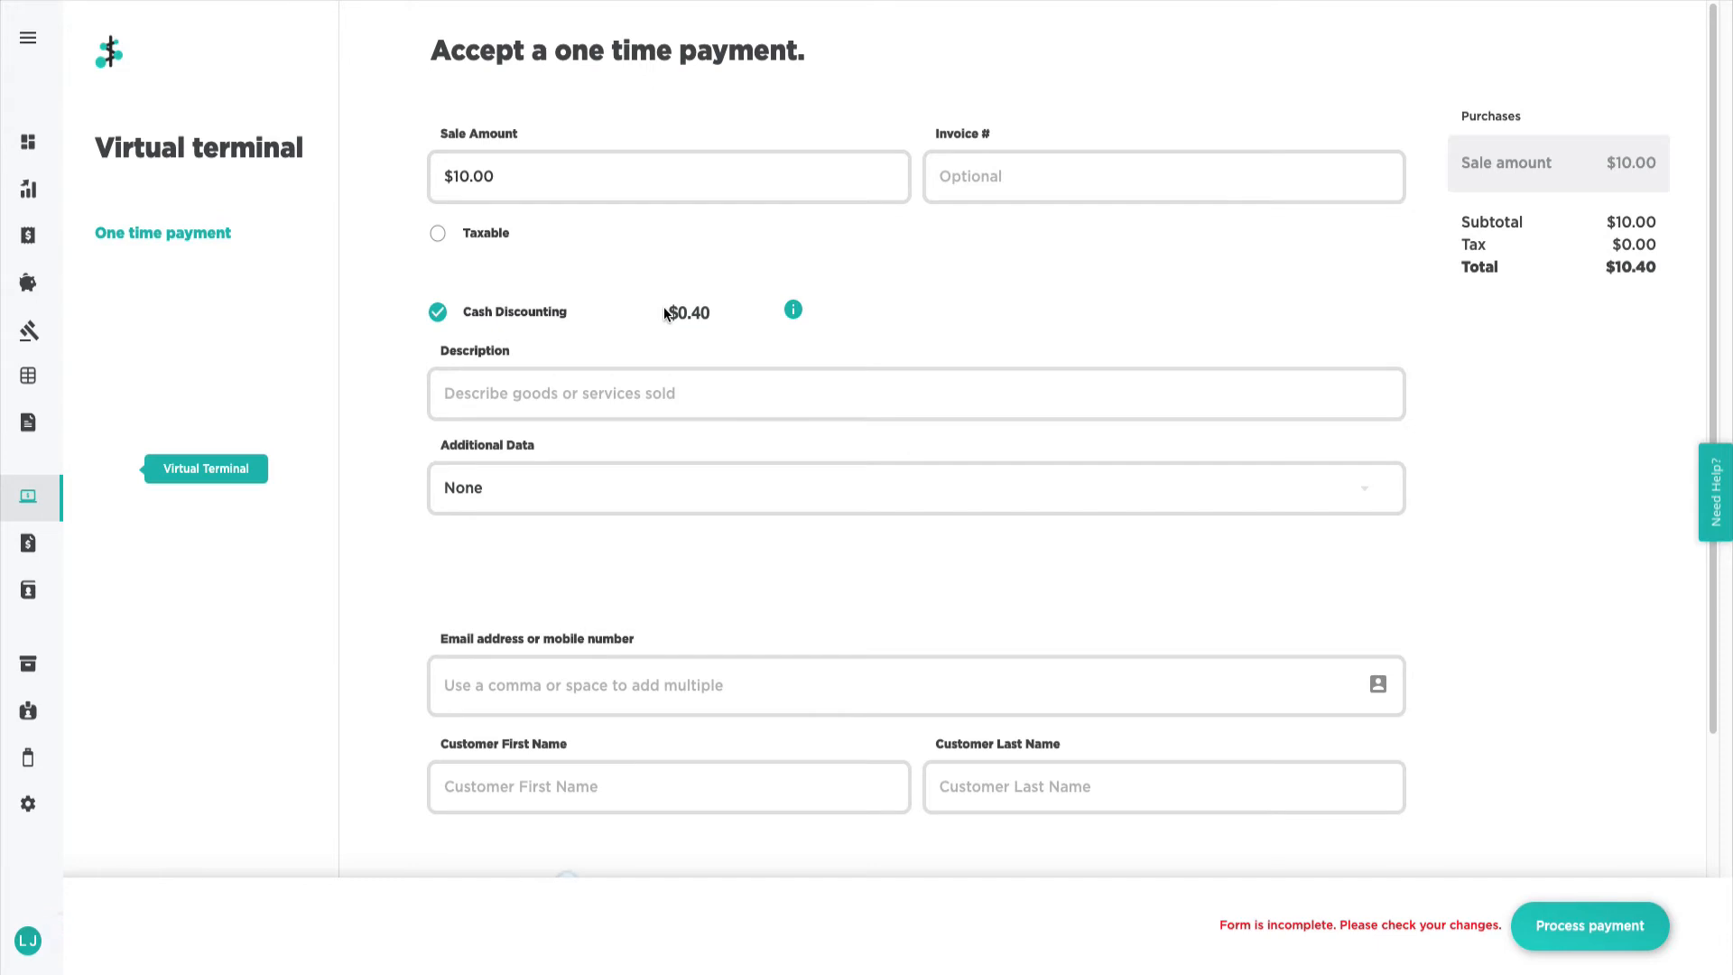
mouse_move(524, 324)
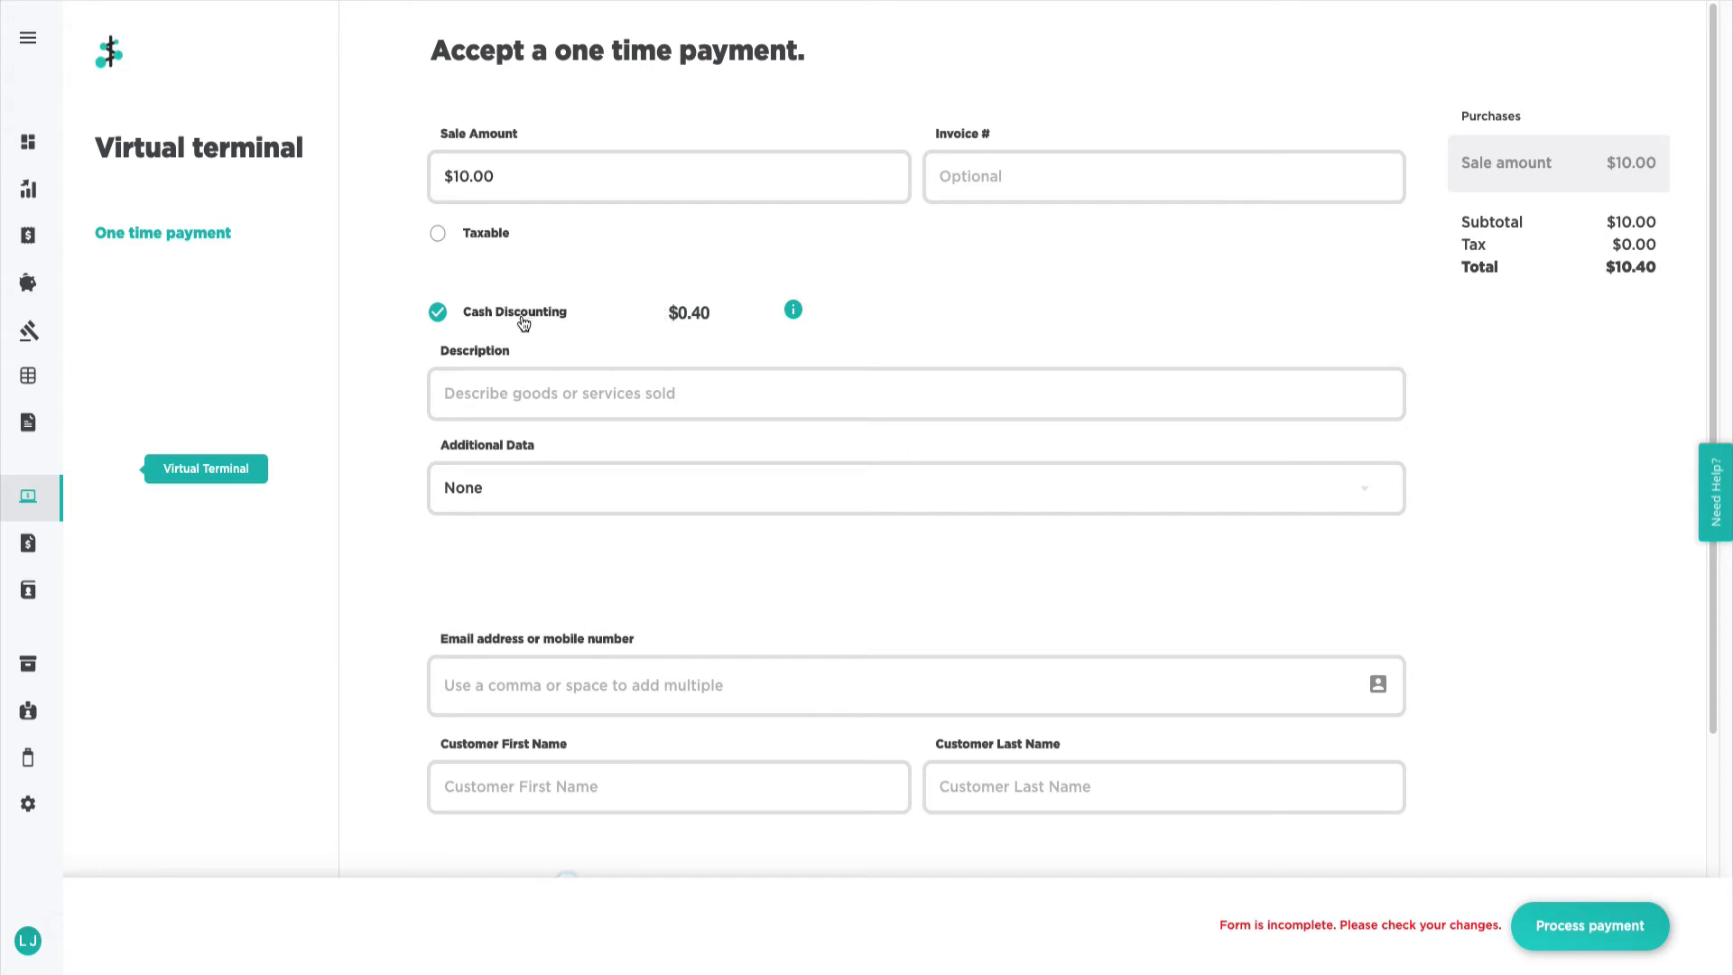
click(438, 312)
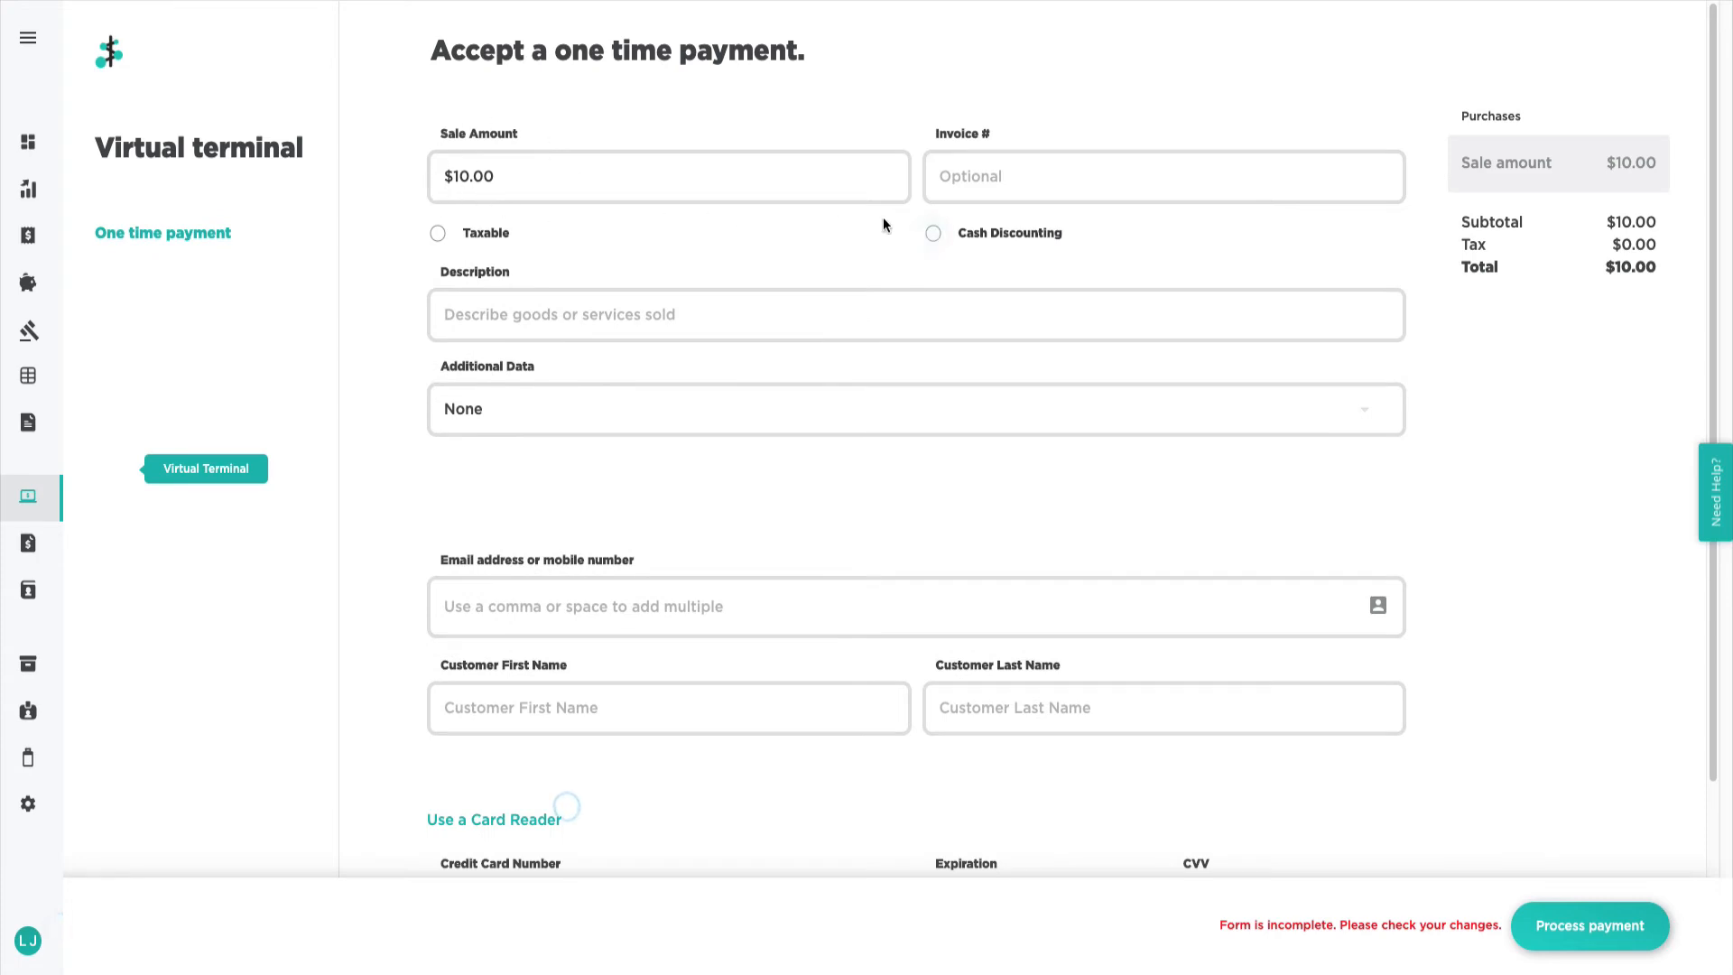
click(934, 232)
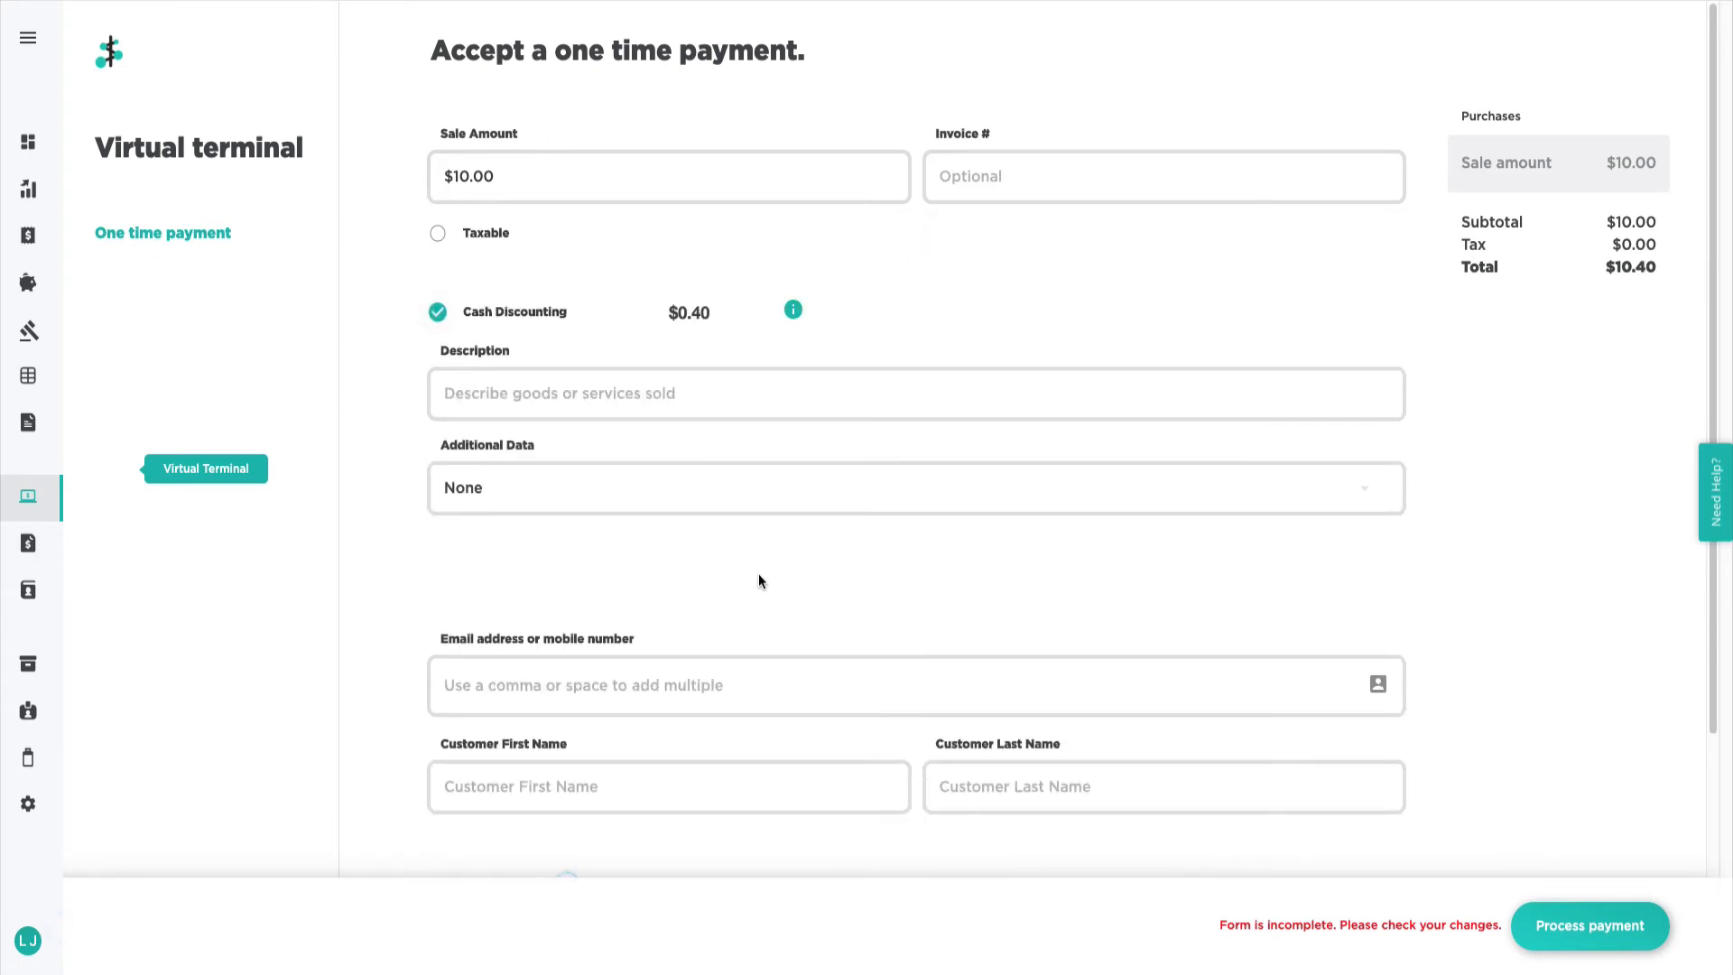
scroll(down, 3)
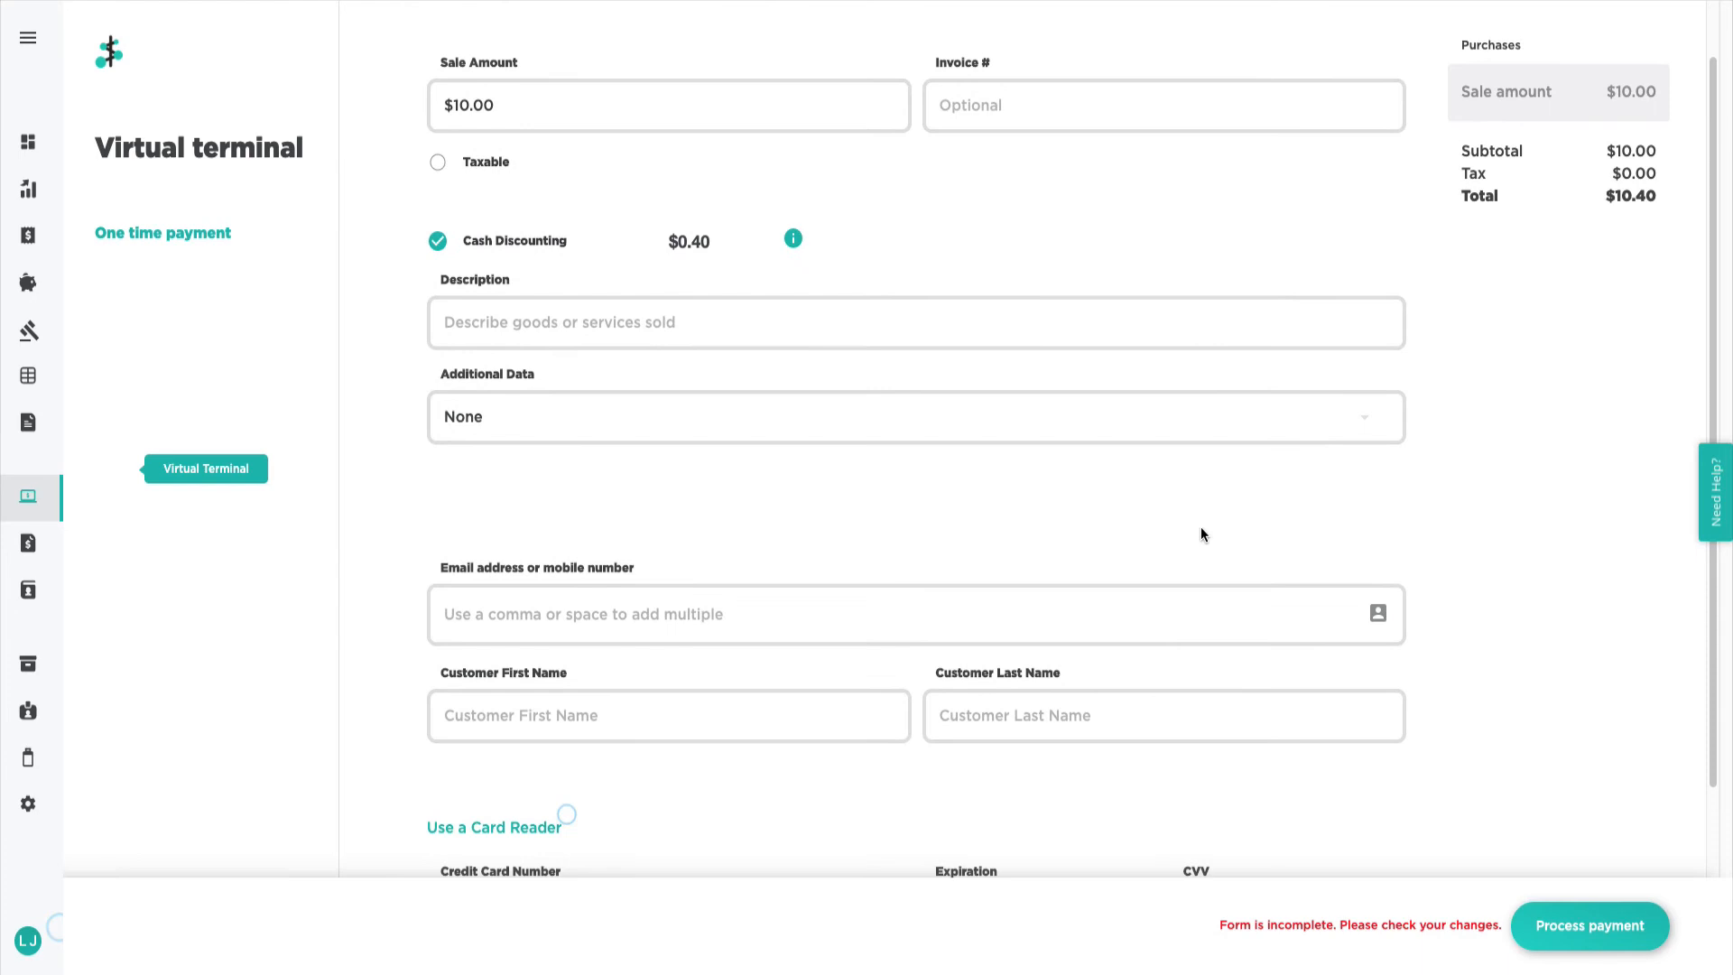
scroll(down, 3)
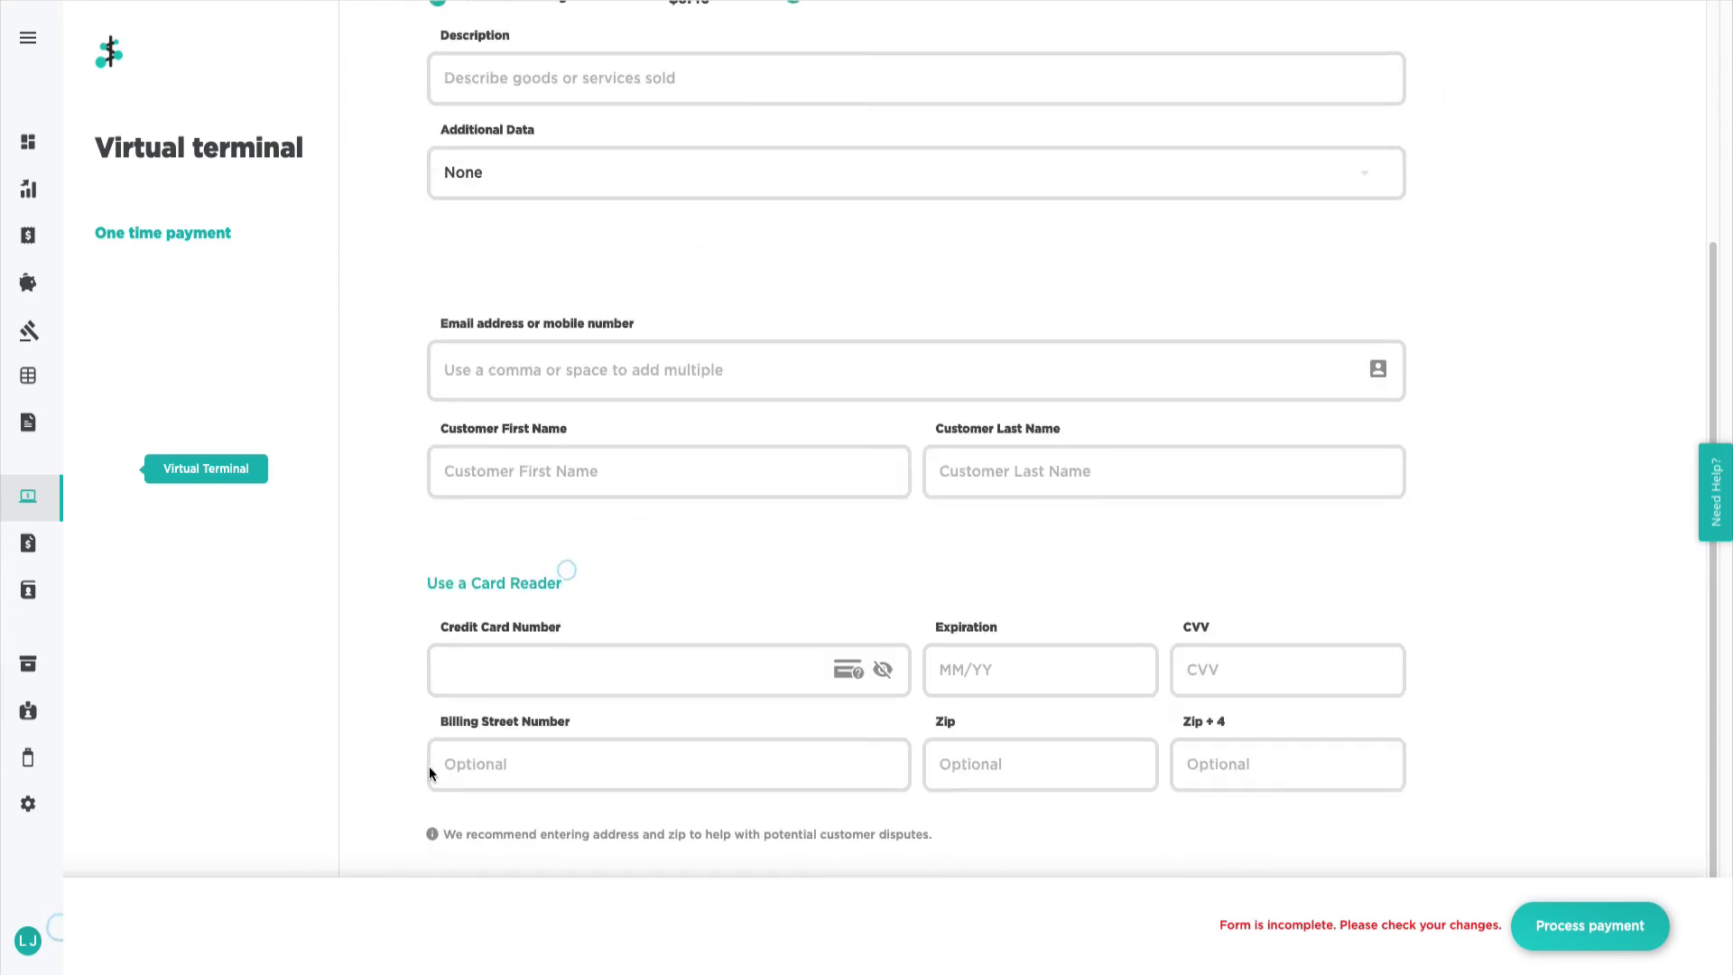
mouse_move(1378, 853)
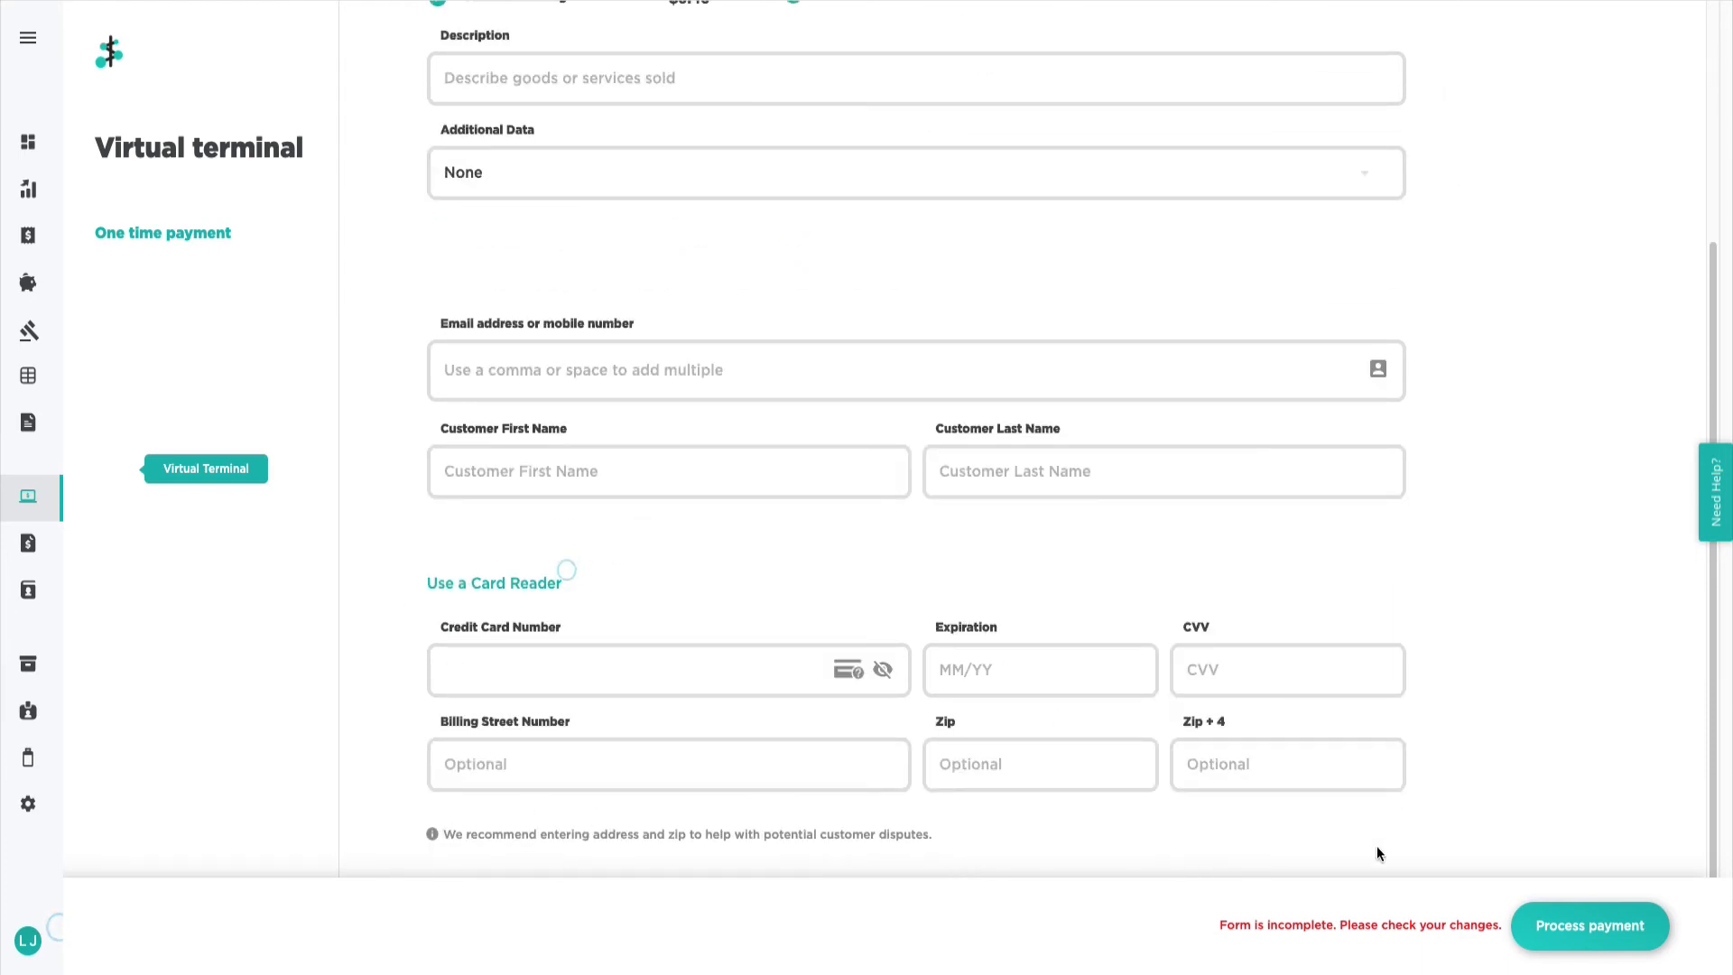
mouse_move(1668, 872)
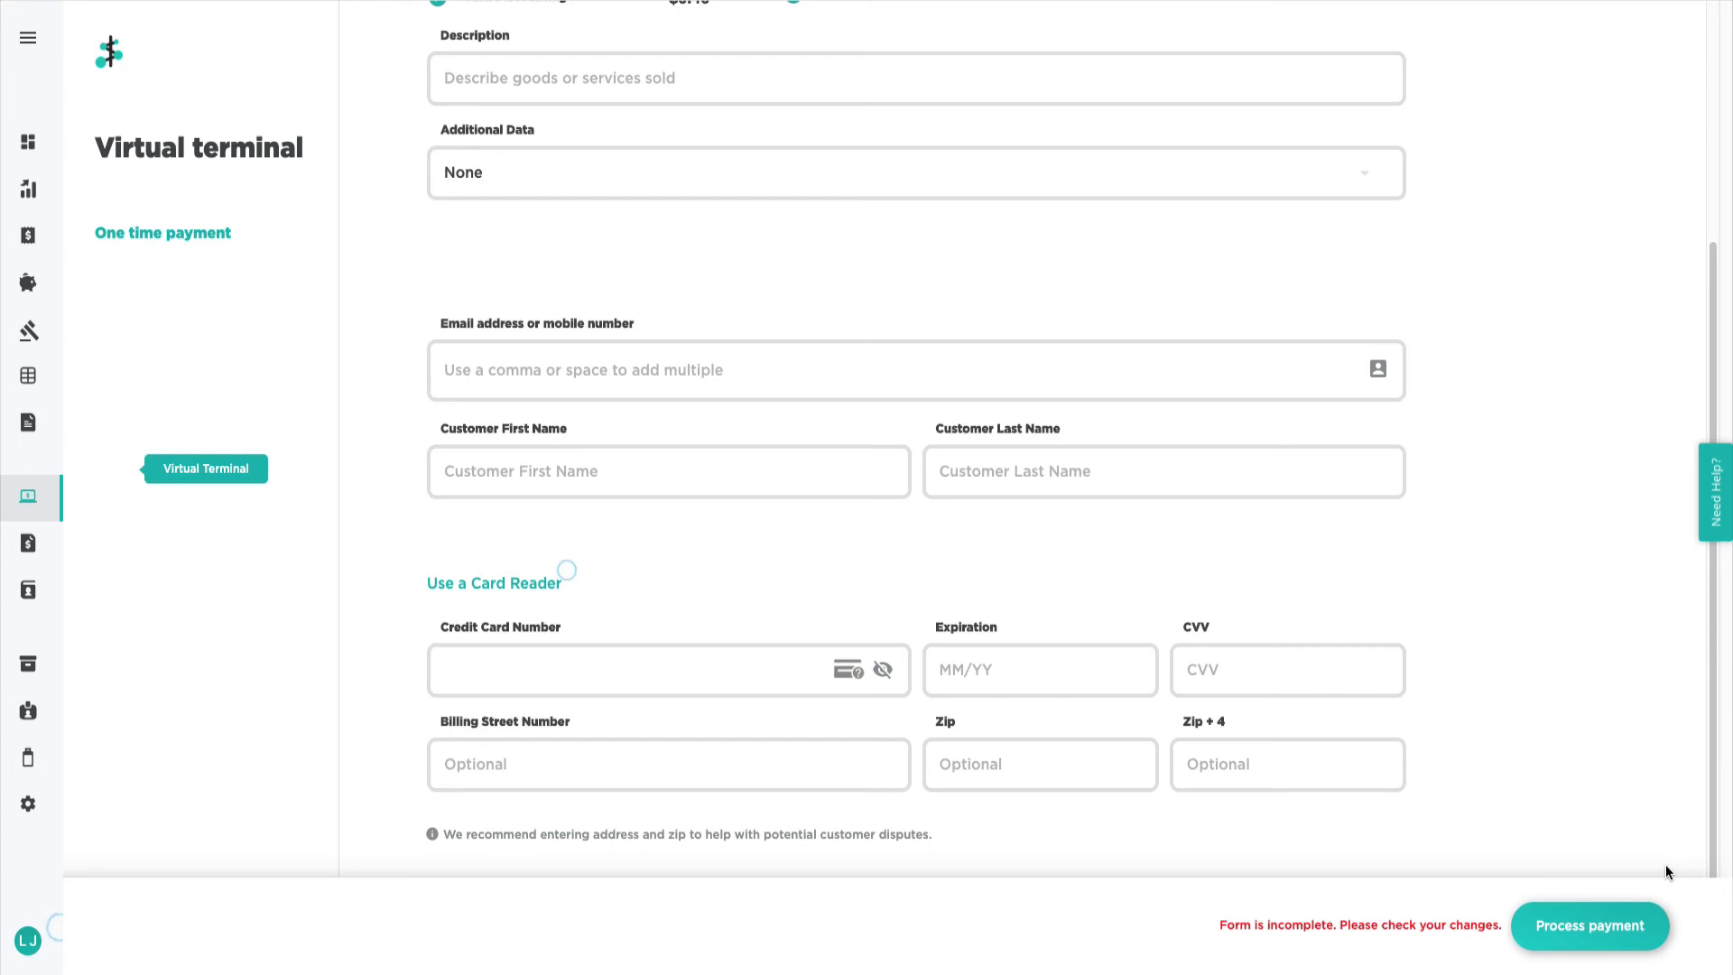